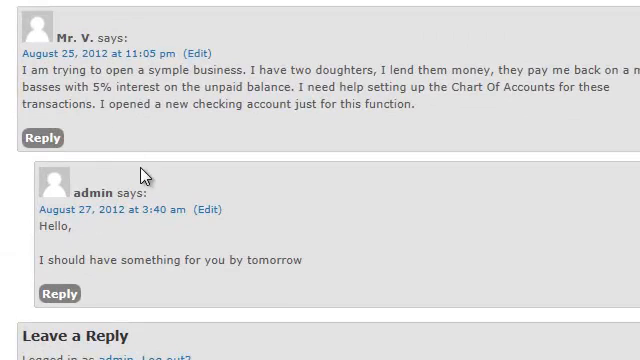
pyautogui.moveTo(118, 168)
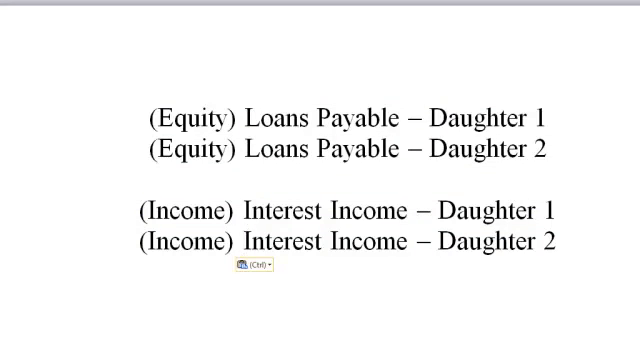
# - Review the planned daughter accounts in Word, pointing out the Interest Income account name
pyautogui.click(244, 238)
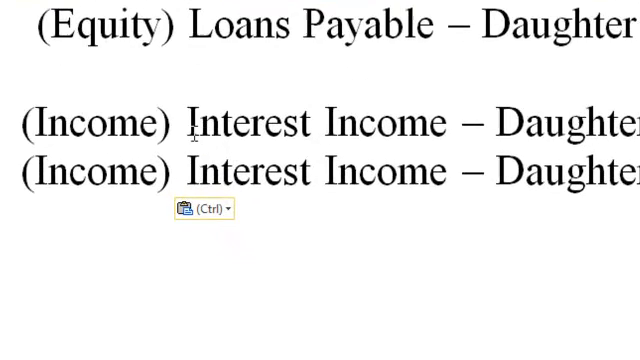
pyautogui.doubleClick(90, 120)
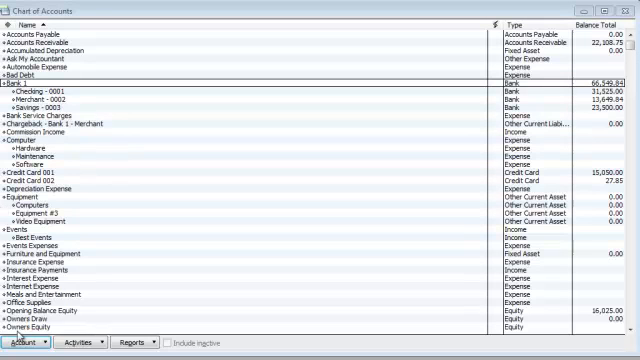
# - Create a new Equity account named 'Loans Payable - Daughter 1'
pyautogui.click(20, 340)
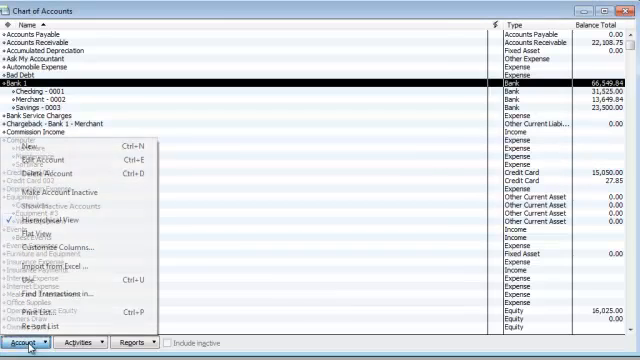
pyautogui.click(48, 148)
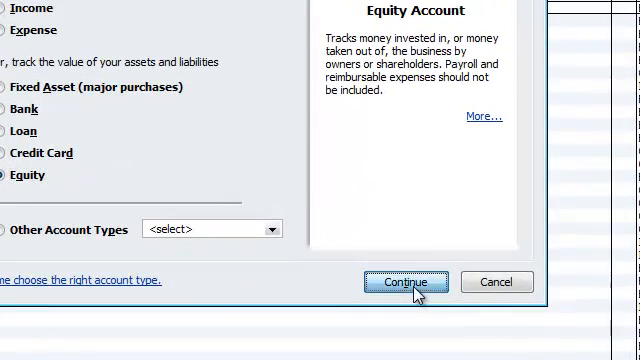
pyautogui.click(404, 282)
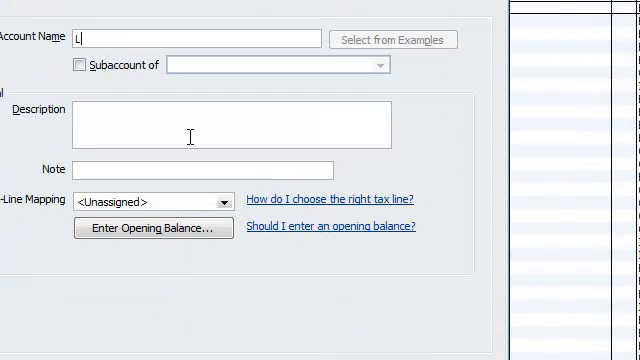
pyautogui.write('oan Payable')
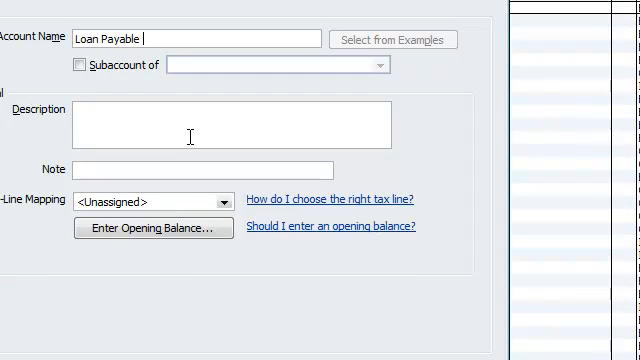
pyautogui.write('- Daughter')
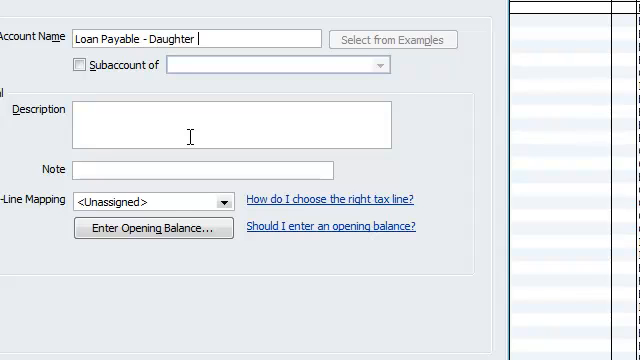
pyautogui.write('1')
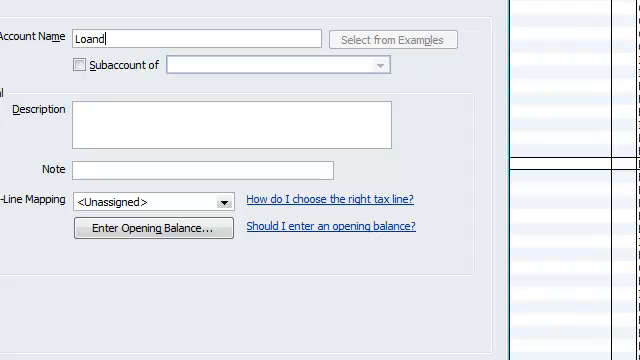
# - Add a second Equity account named 'Loans Payable - Daughter 2'
pyautogui.write('Loans Payable - Daughter')
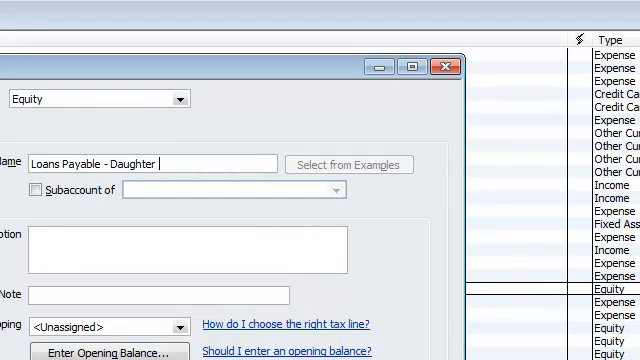
pyautogui.write('2')
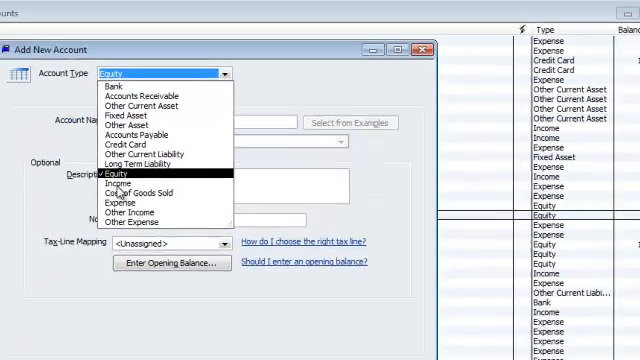
# - Make the new account an Income account named 'Interest Income - Daughter 1'
pyautogui.click(112, 182)
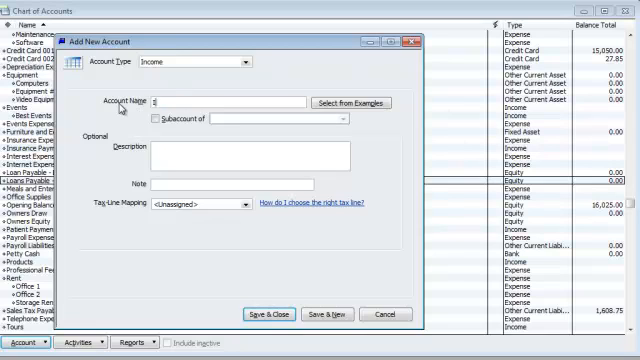
pyautogui.write('Interest Income')
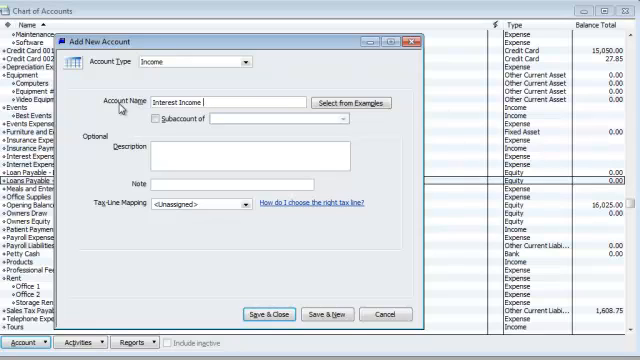
pyautogui.write('- Daughter')
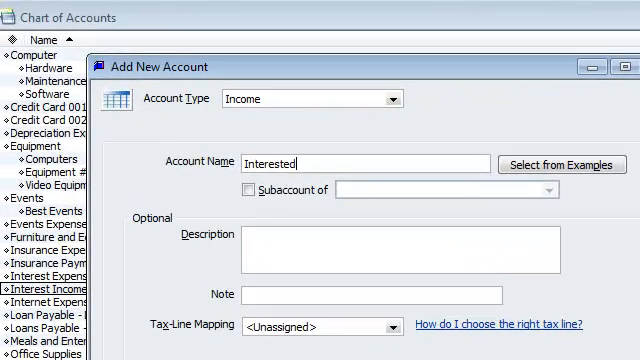
pyautogui.write('Income -')
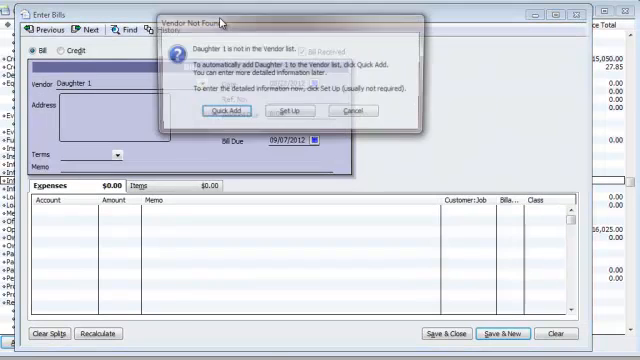
# - Enter the bill to Daughter 1 with an amount due of 1000.00
pyautogui.click(228, 110)
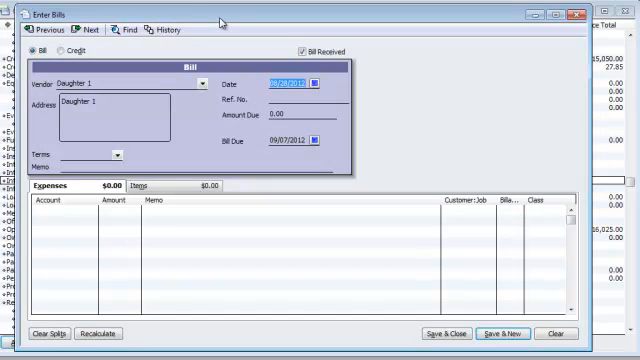
pyautogui.click(276, 118)
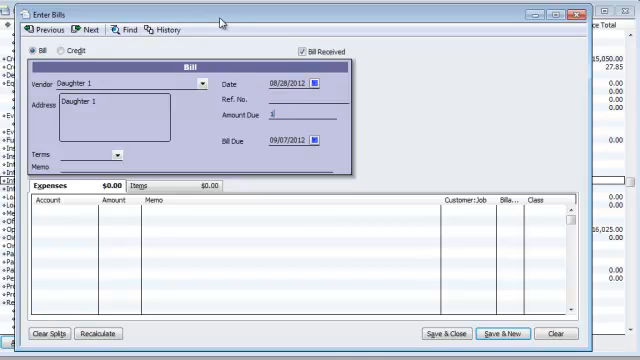
pyautogui.write('1000.00')
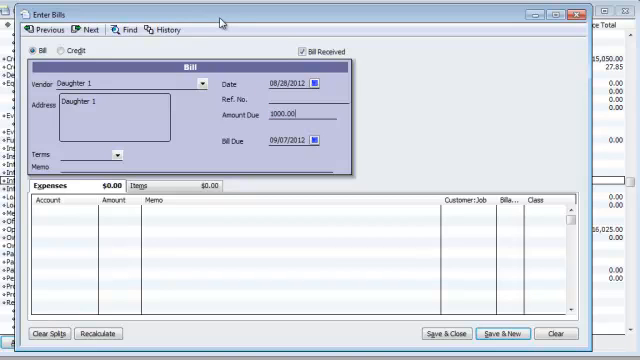
pyautogui.moveTo(308, 32)
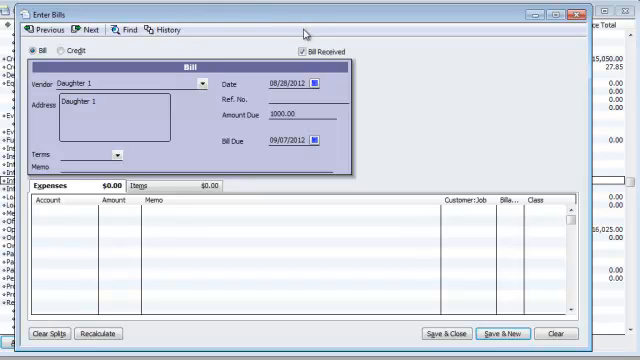
pyautogui.moveTo(424, 48)
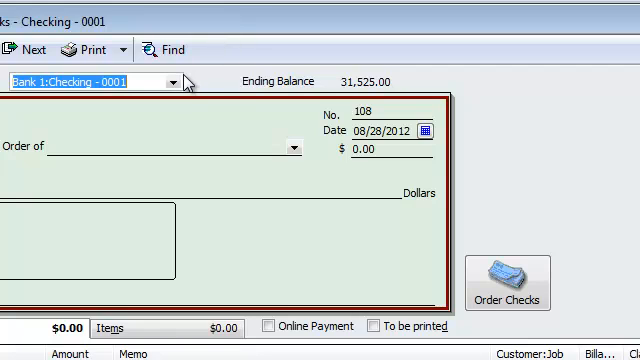
# - From Write Checks, add a new bank account named 'Bank for Doug' to pay from
pyautogui.click(176, 84)
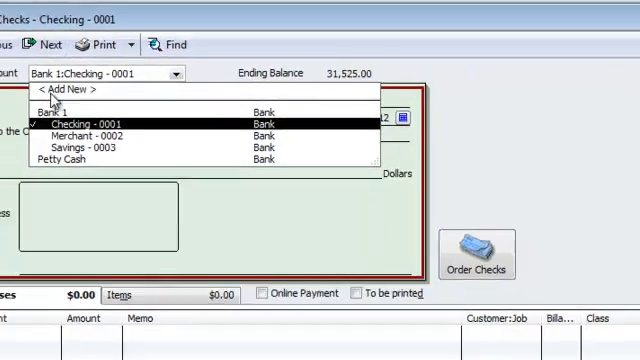
pyautogui.click(68, 90)
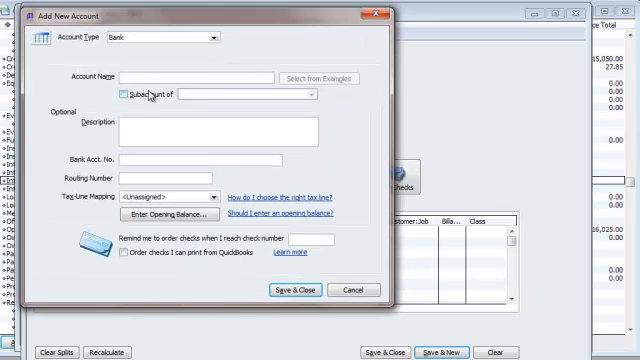
pyautogui.write('Bank for Doug')
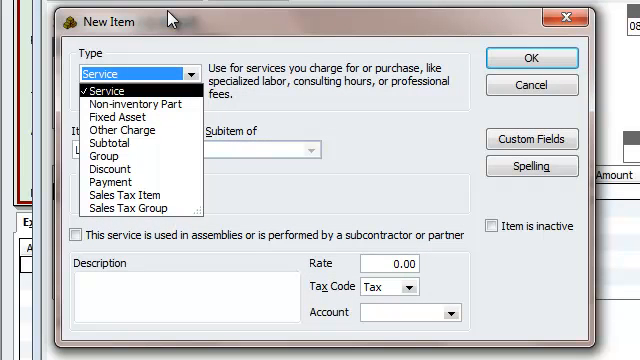
# - Save the Loans Principle - Daughter 1 item as a Service posting to the loan account
pyautogui.click(116, 86)
pyautogui.write('Loans Principle - Daughter 1')
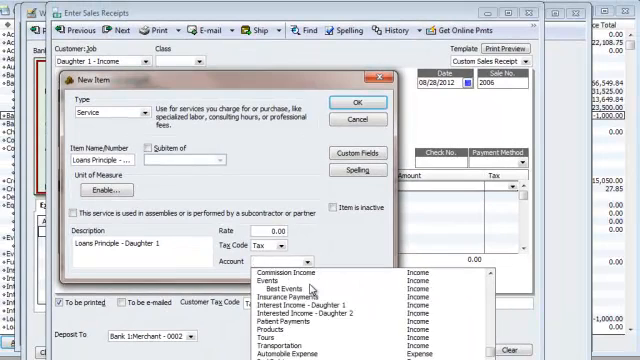
pyautogui.scroll(-3)
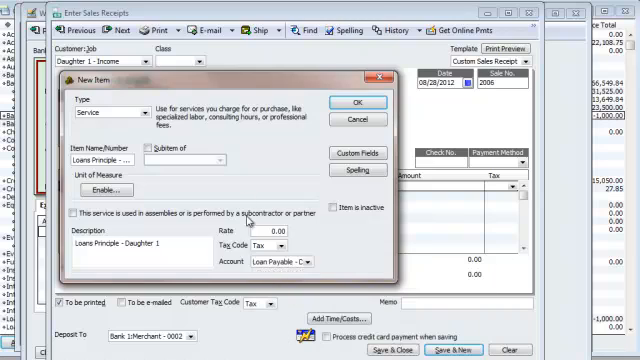
pyautogui.click(376, 100)
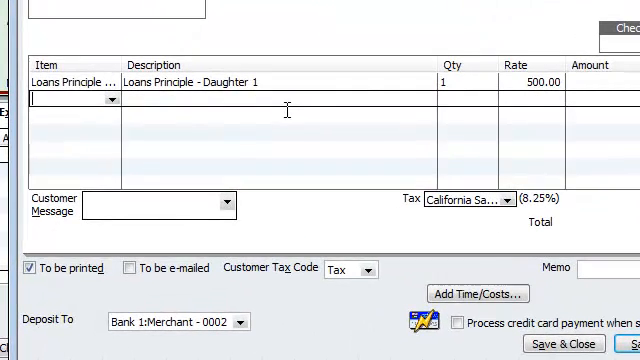
# - Set up a new item 'Interest Income - Daughter 1' and choose its posting account
pyautogui.write('Intre')
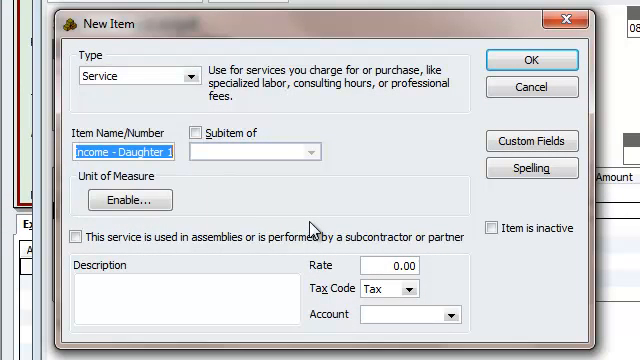
pyautogui.write('Interest Income - Daughter 1')
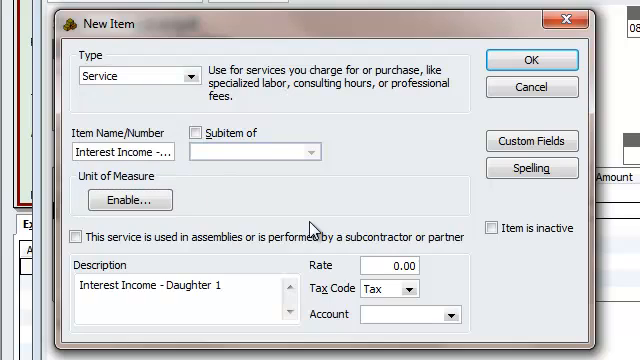
pyautogui.click(440, 316)
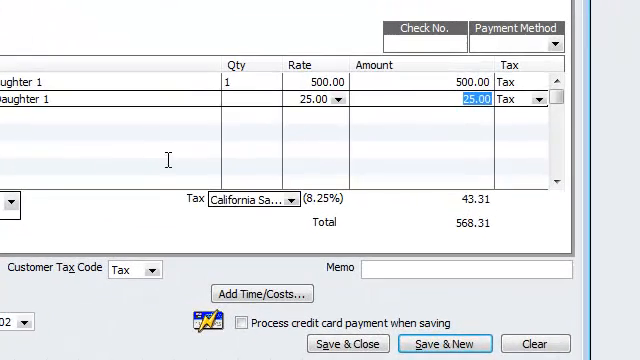
# - Finish the 25.00 interest line, bringing the receipt total to 568.31
pyautogui.click(290, 196)
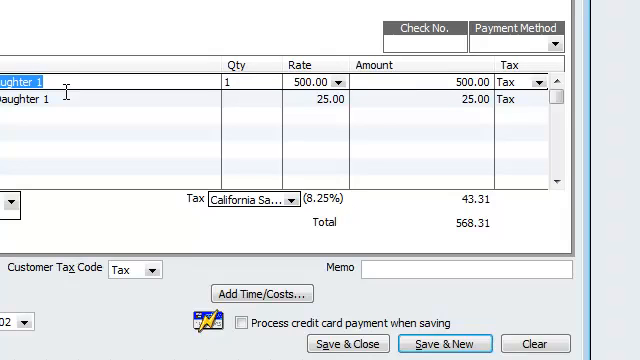
pyautogui.click(30, 100)
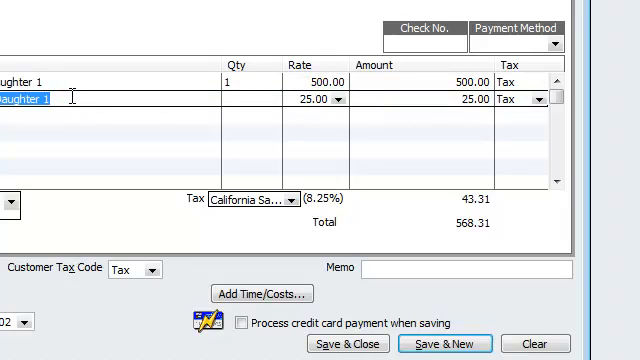